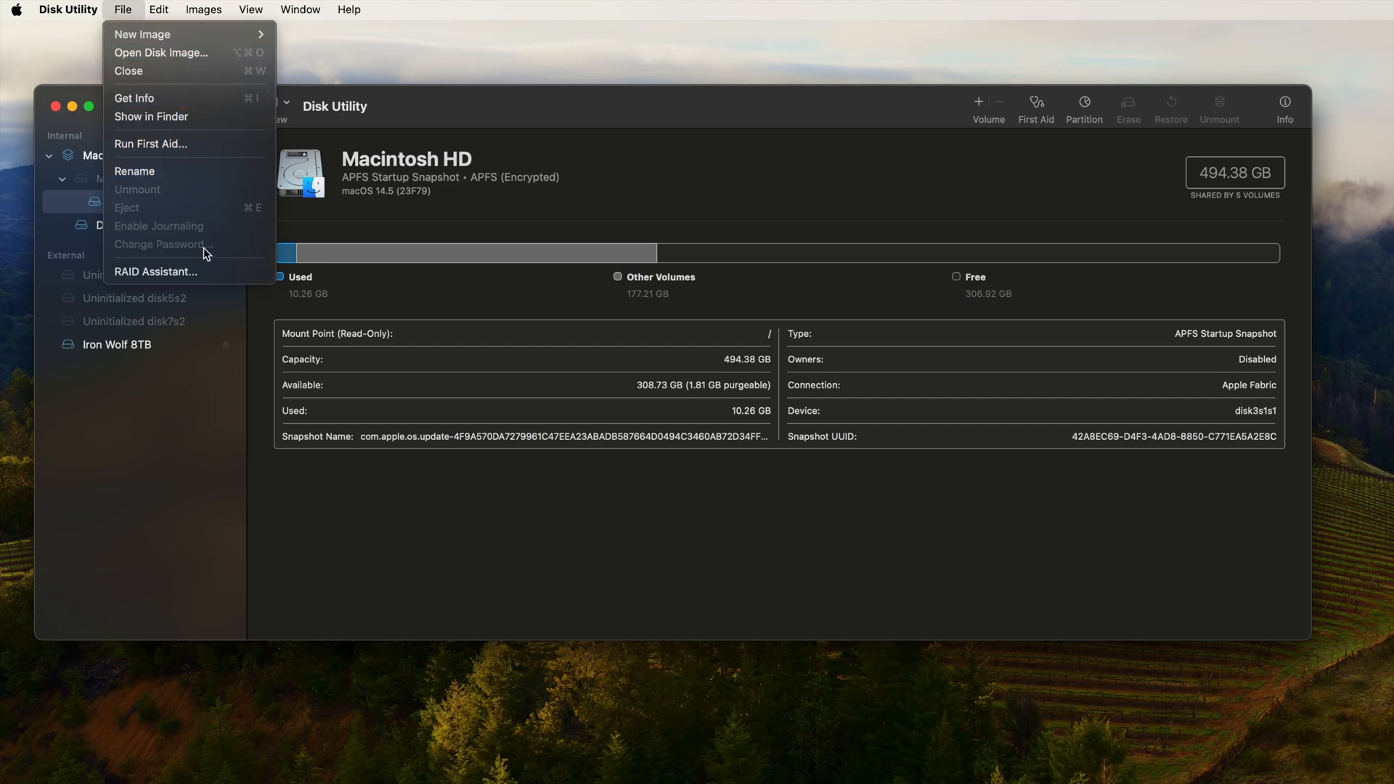
- Show the RAID Assistant's RAID type options, then launch ATTO Disk Benchmark from Applications
click(155, 271)
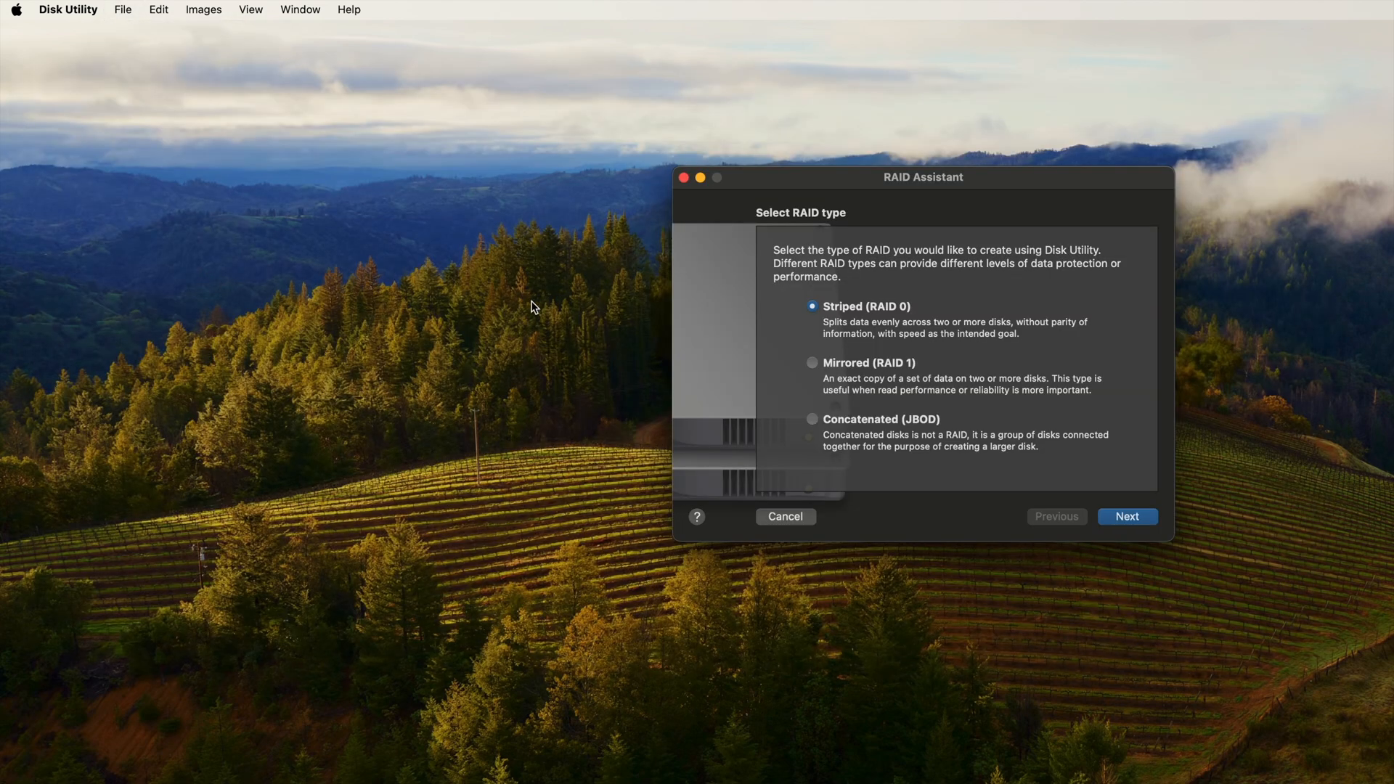
mouse_move(1115, 517)
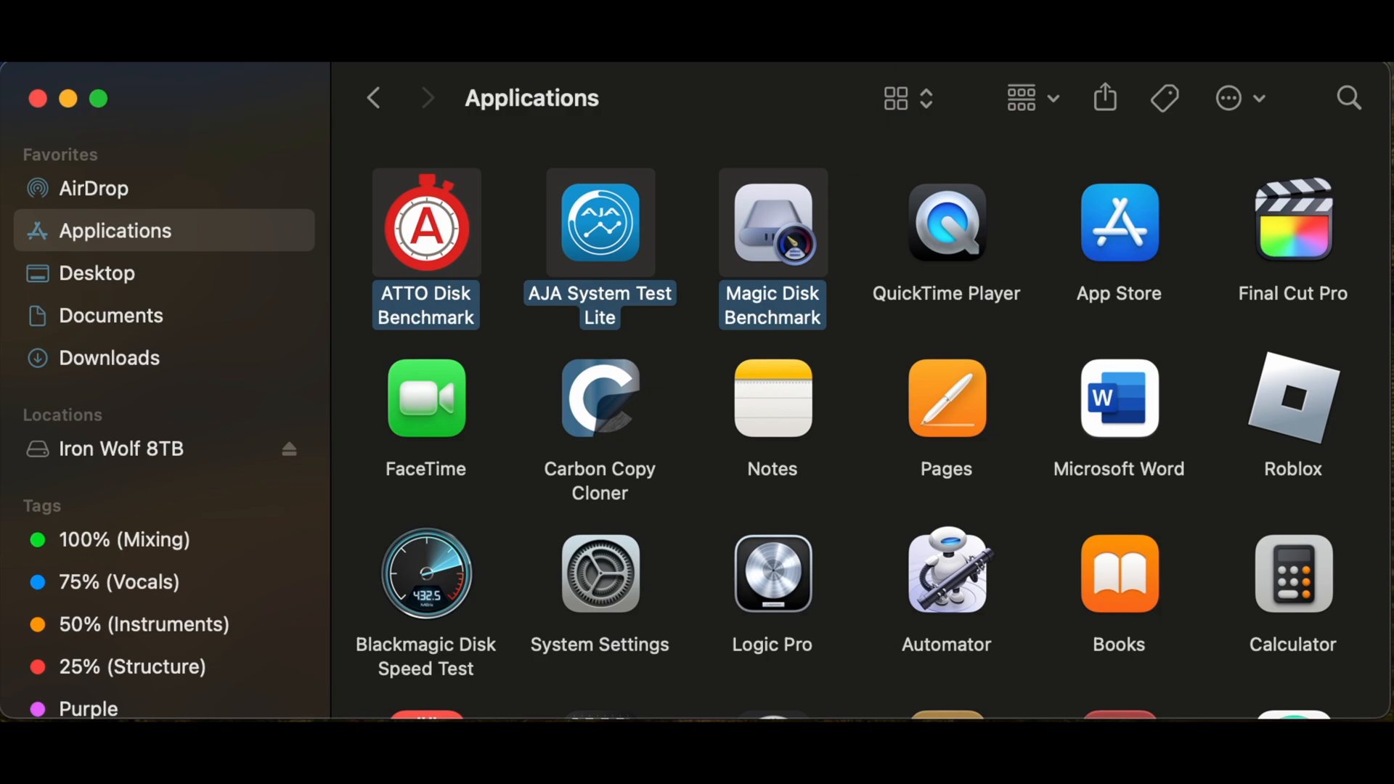
double_click(426, 222)
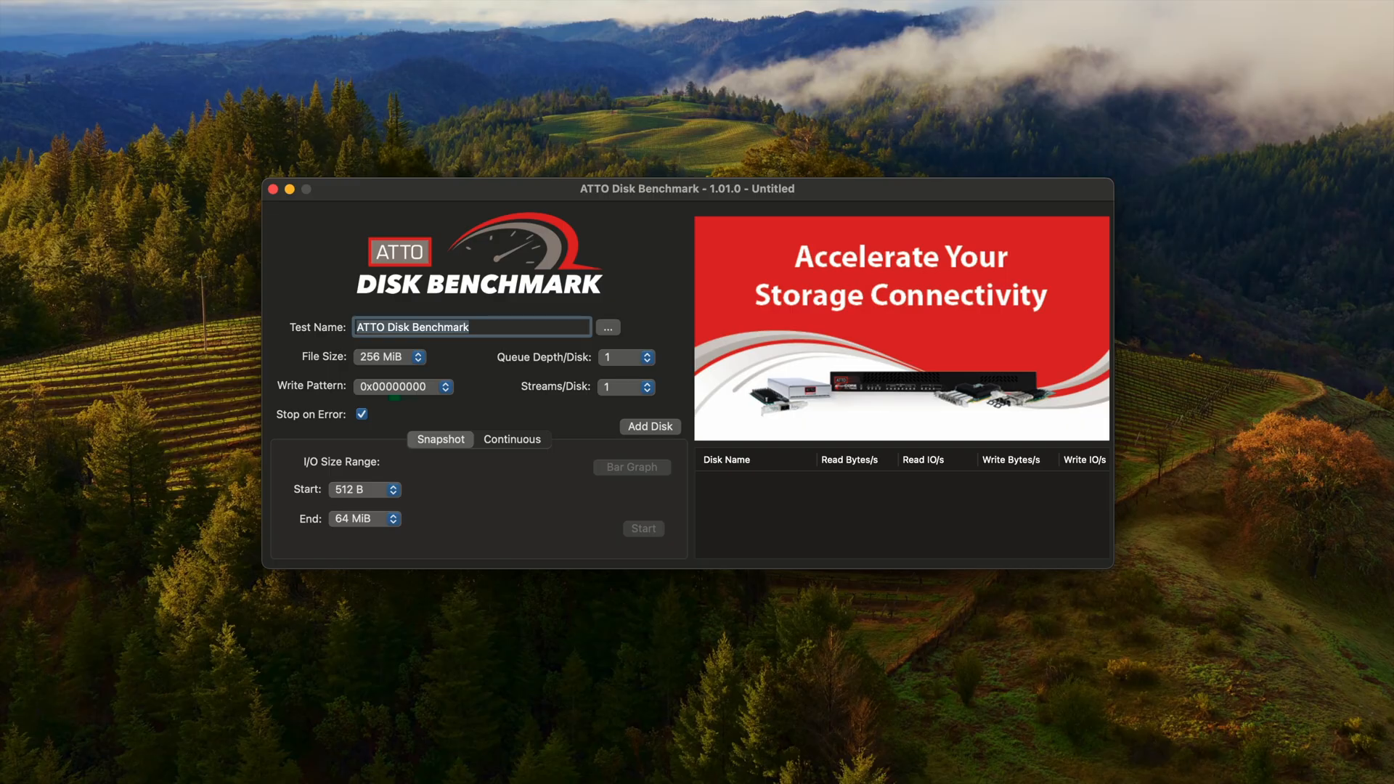